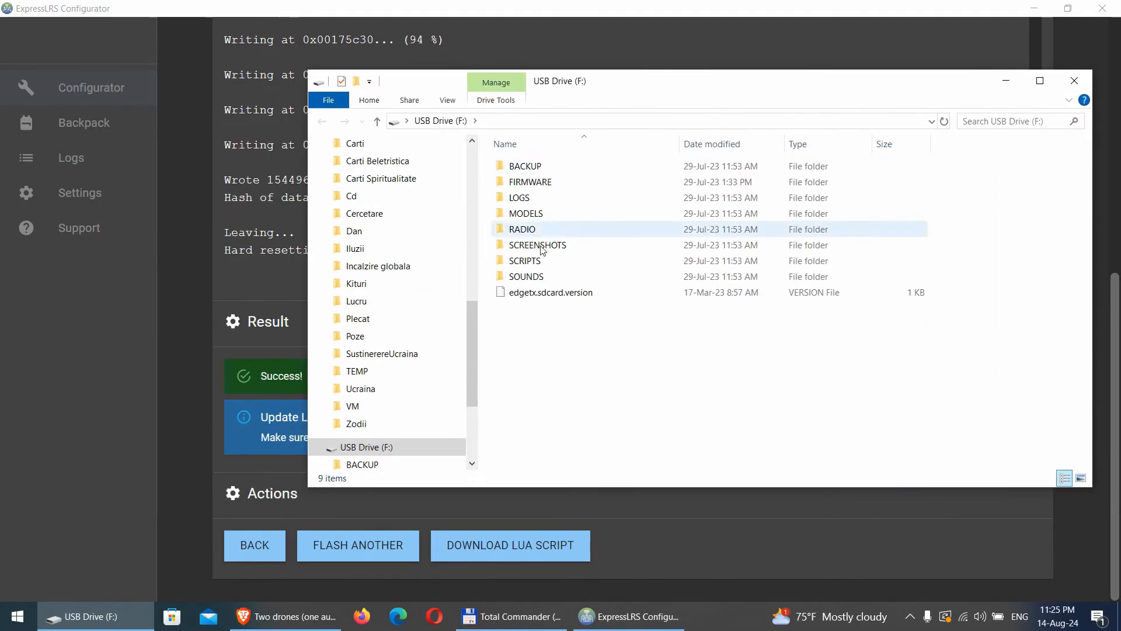
{"action": "mouse_move", "coordinate": [526, 260]}
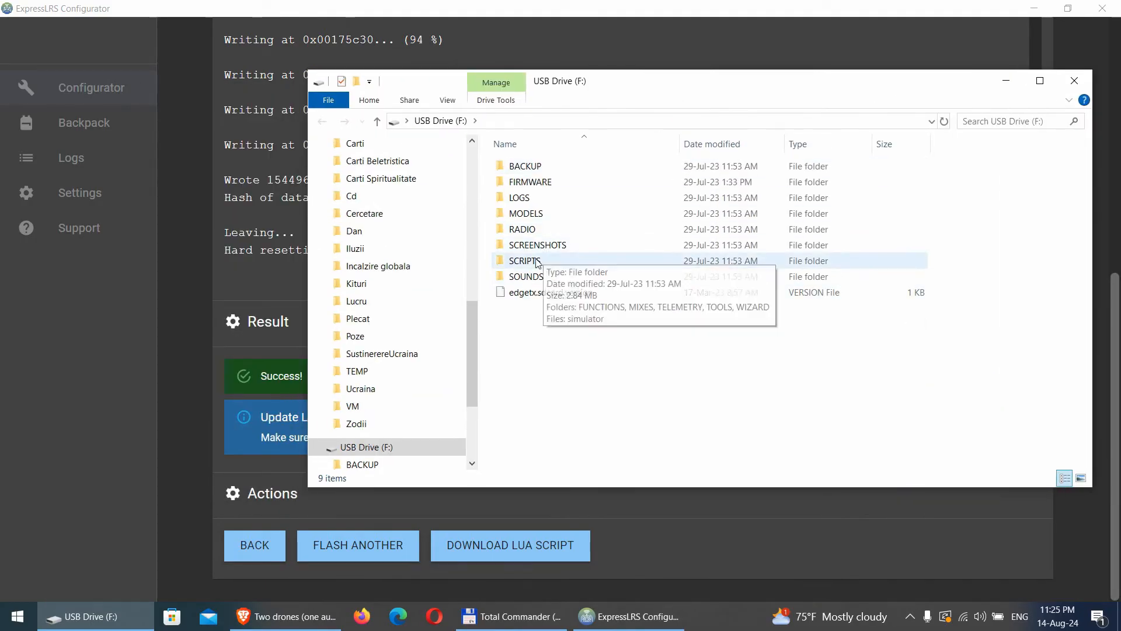
- Open SCRIPTS and then its TOOLS folder on the USB Drive (F:)
{"action": "double_click", "coordinate": [526, 260]}
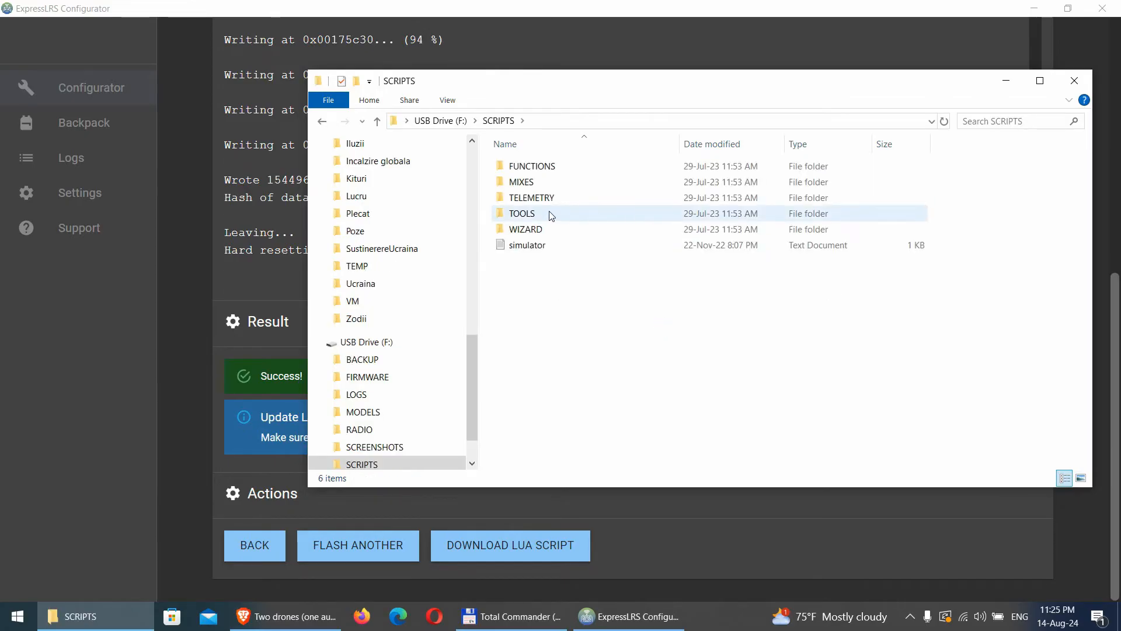
{"action": "double_click", "coordinate": [523, 213]}
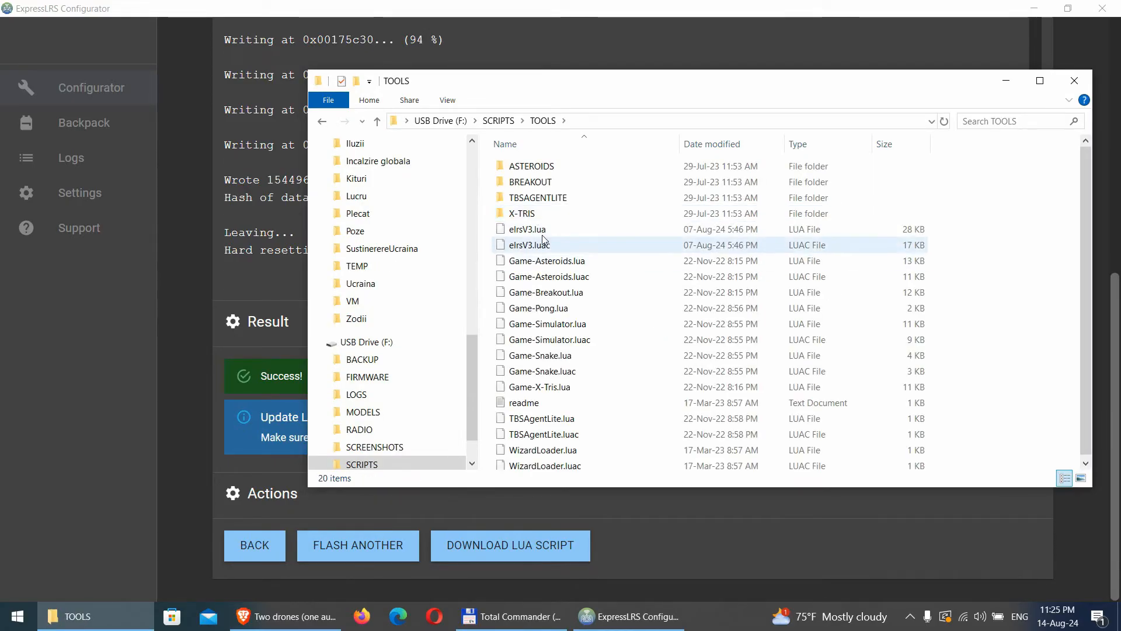
- Permanently delete elrsV3.lua and elrsV3.luac from the TOOLS folder
{"action": "left_click", "coordinate": [528, 229]}
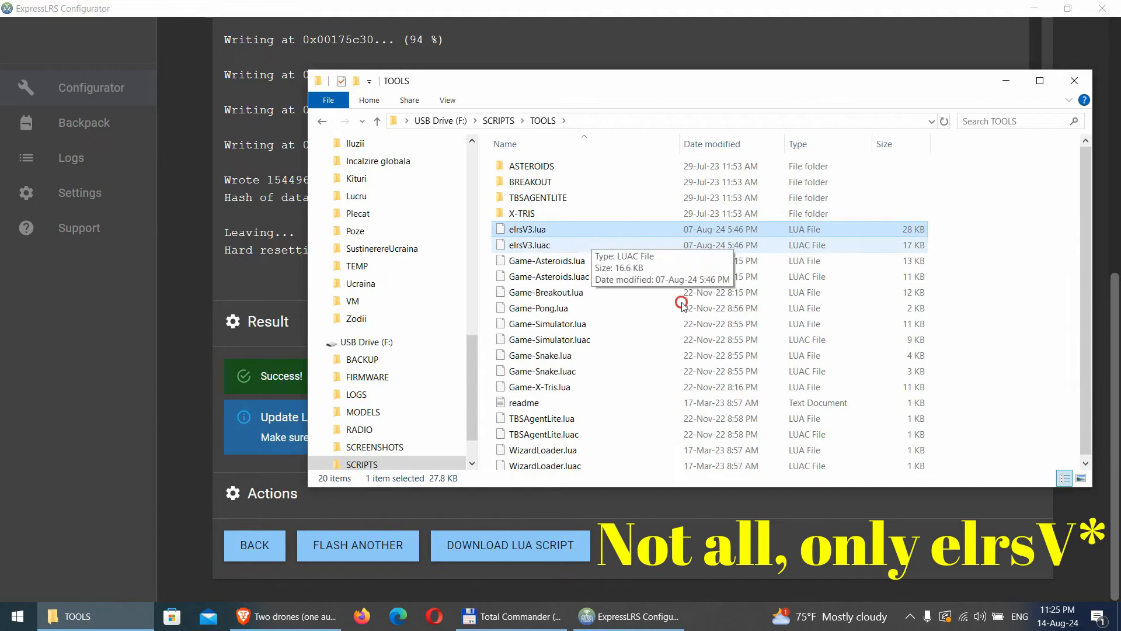
{"action": "left_click", "coordinate": [529, 245]}
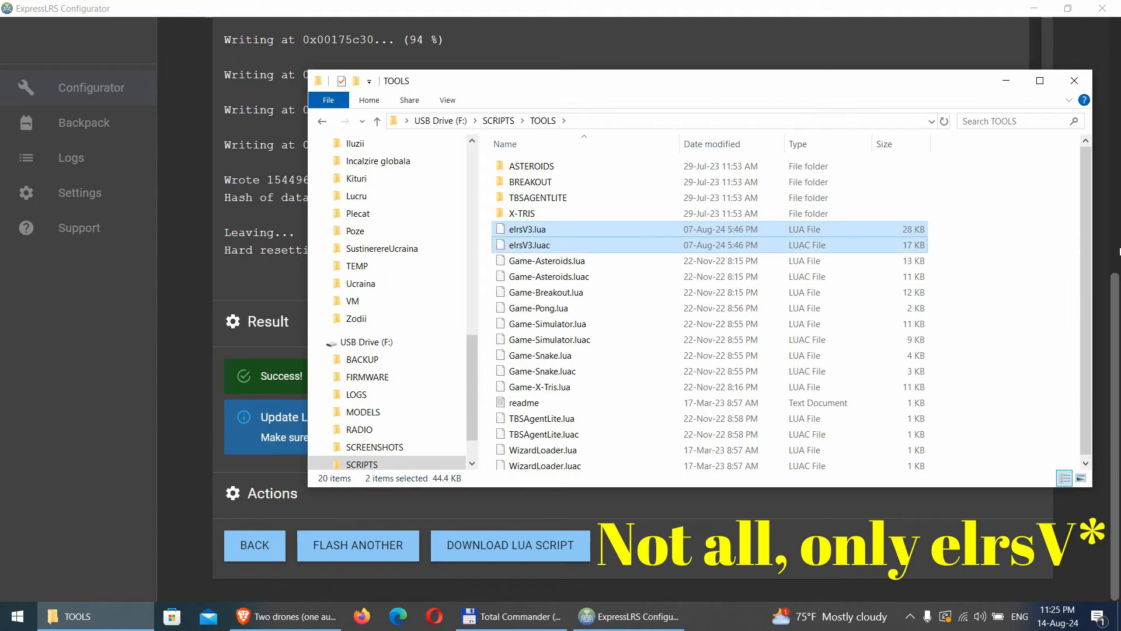
{"action": "key", "text": "Delete"}
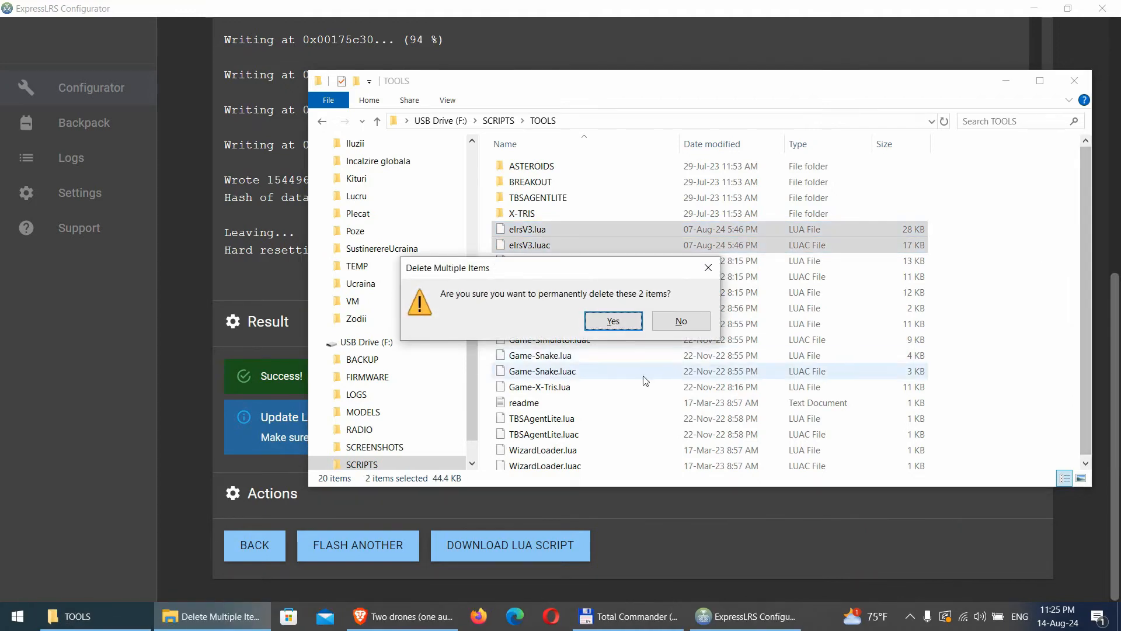
{"action": "left_click", "coordinate": [612, 320]}
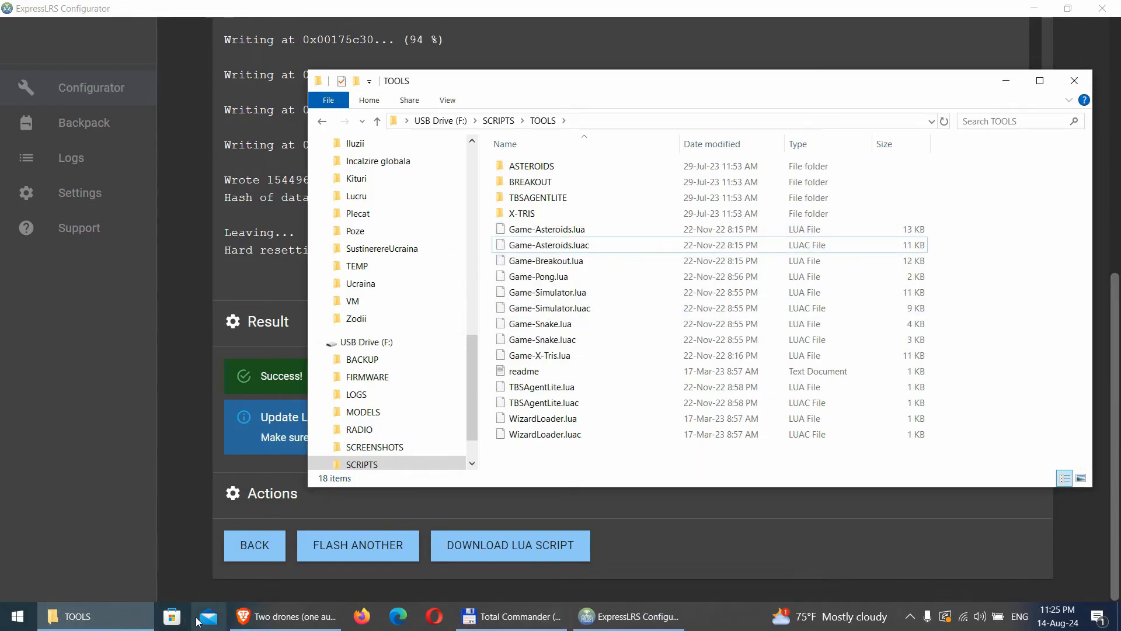
- Open a second File Explorer window showing Local Disk (C:)
{"action": "right_click", "coordinate": [79, 616]}
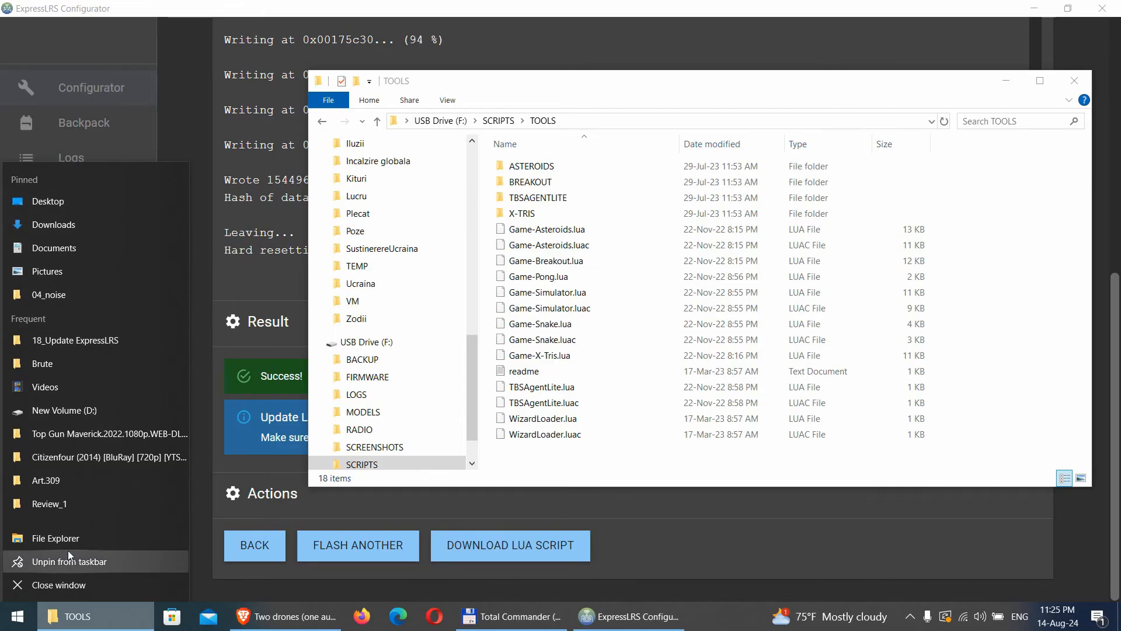
{"action": "mouse_move", "coordinate": [68, 538]}
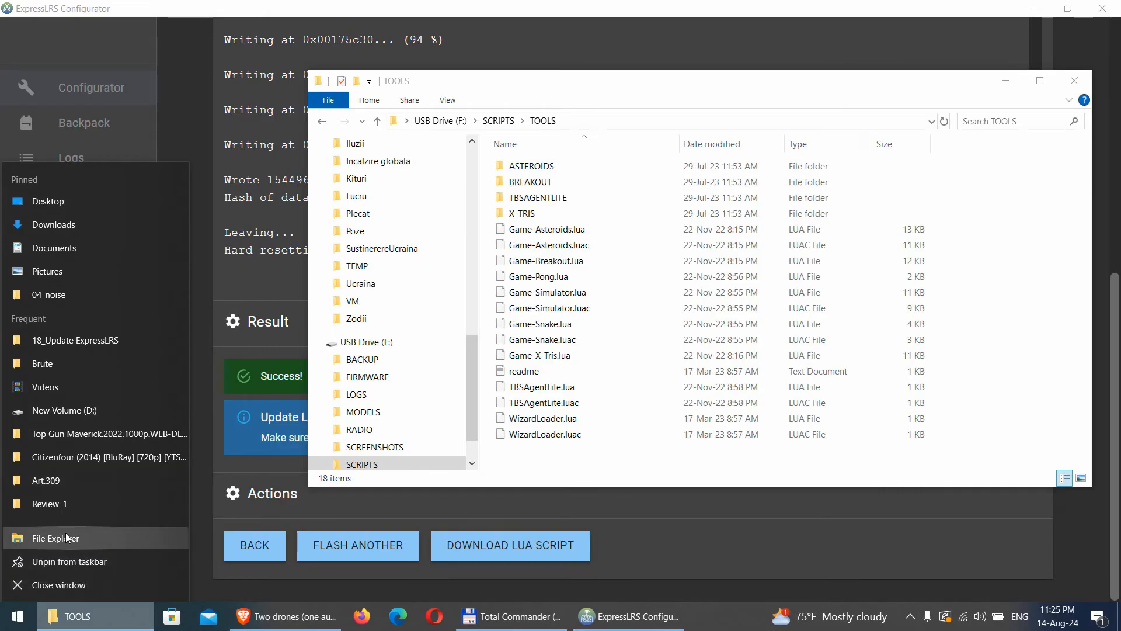
{"action": "left_click", "coordinate": [55, 538]}
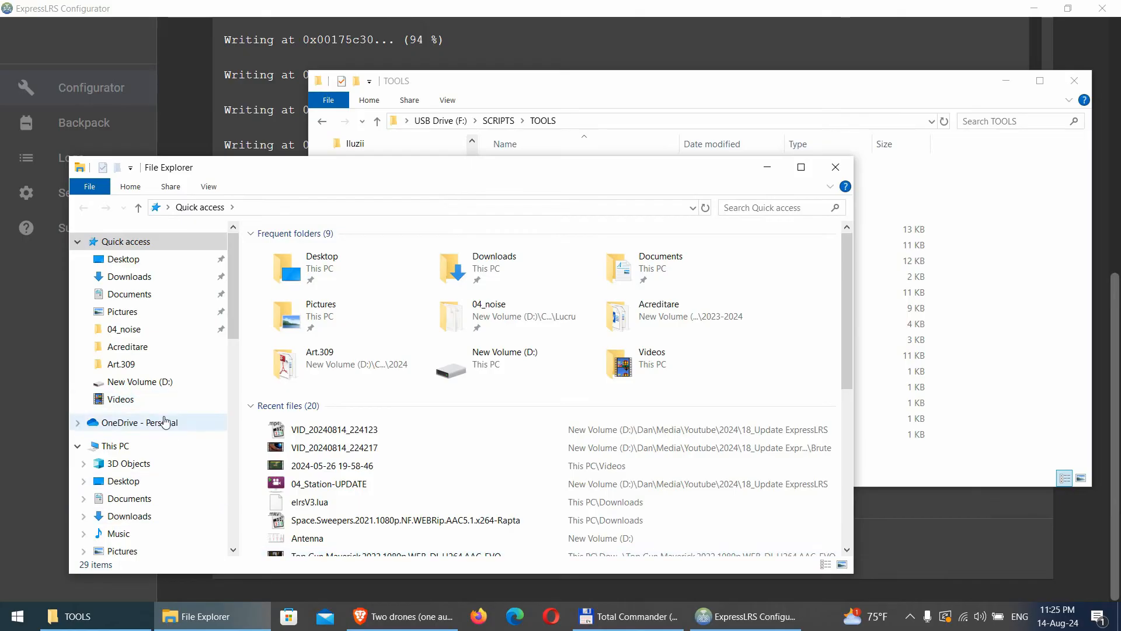
{"action": "scroll", "scroll_direction": "down", "scroll_amount": 3}
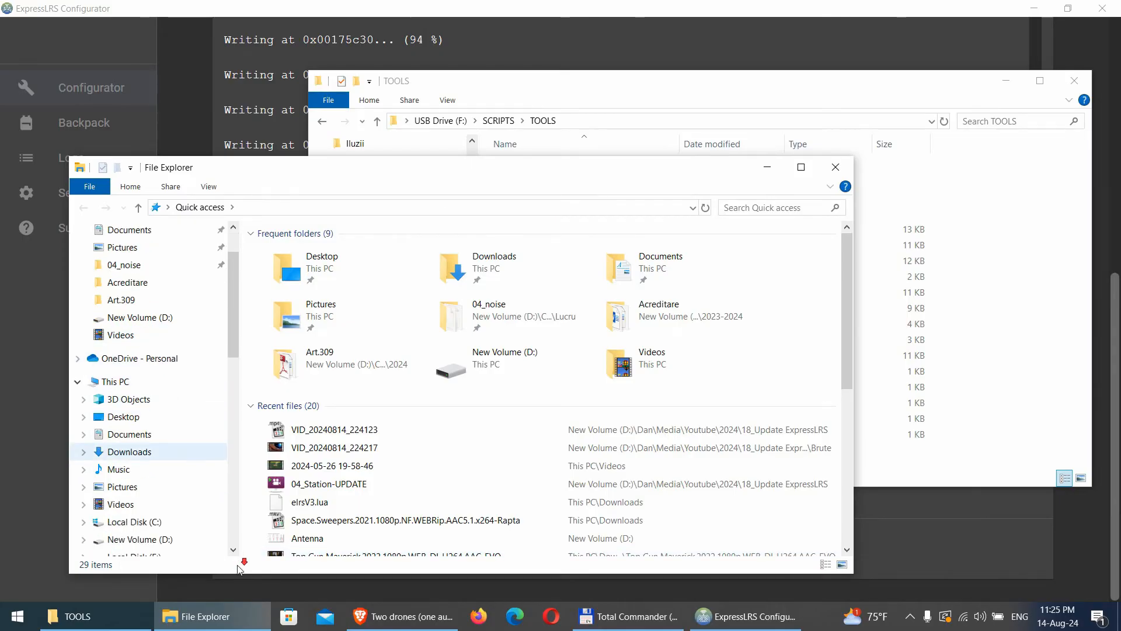
{"action": "left_click", "coordinate": [133, 504]}
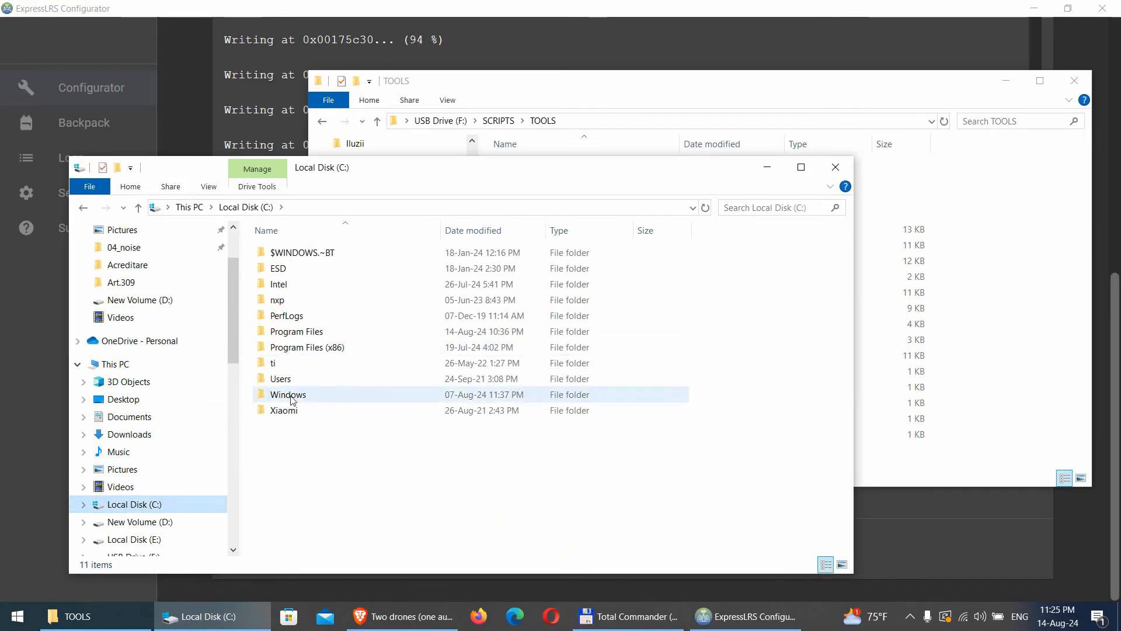
- Browse Users > user folder to Downloads and select the new elrsV3.lua
{"action": "double_click", "coordinate": [281, 379]}
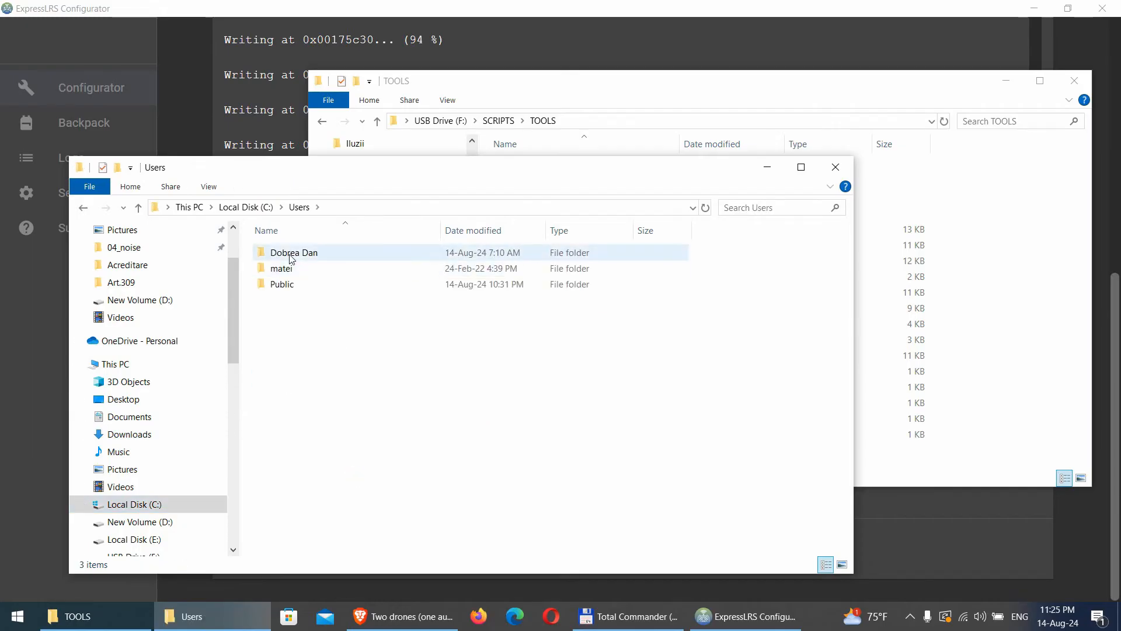
{"action": "double_click", "coordinate": [293, 252]}
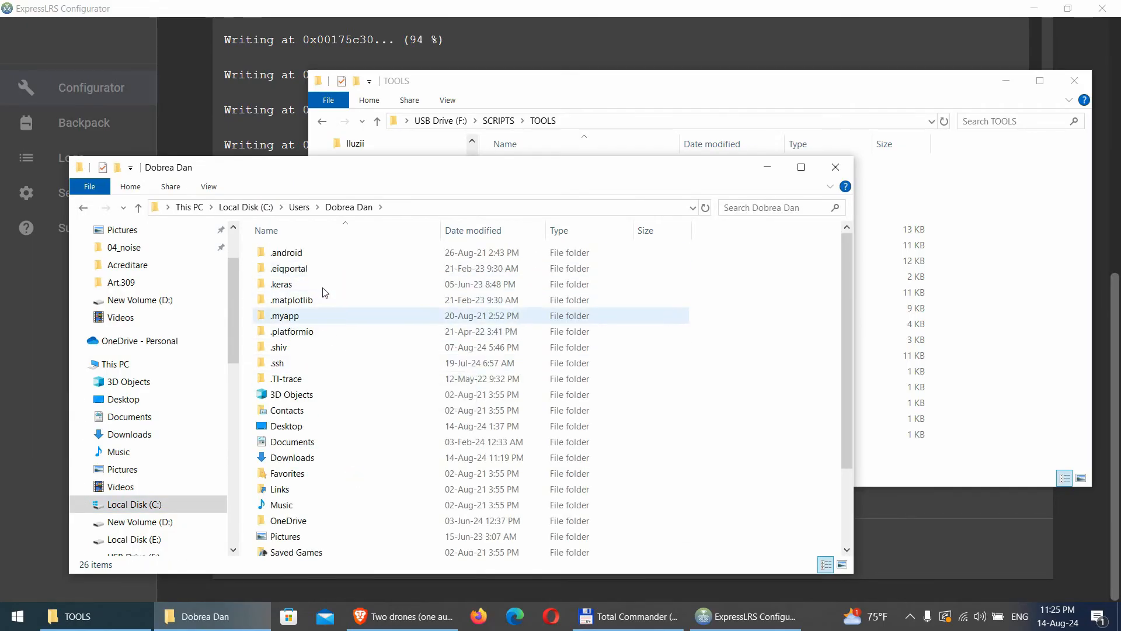
{"action": "scroll", "scroll_direction": "down", "scroll_amount": 3}
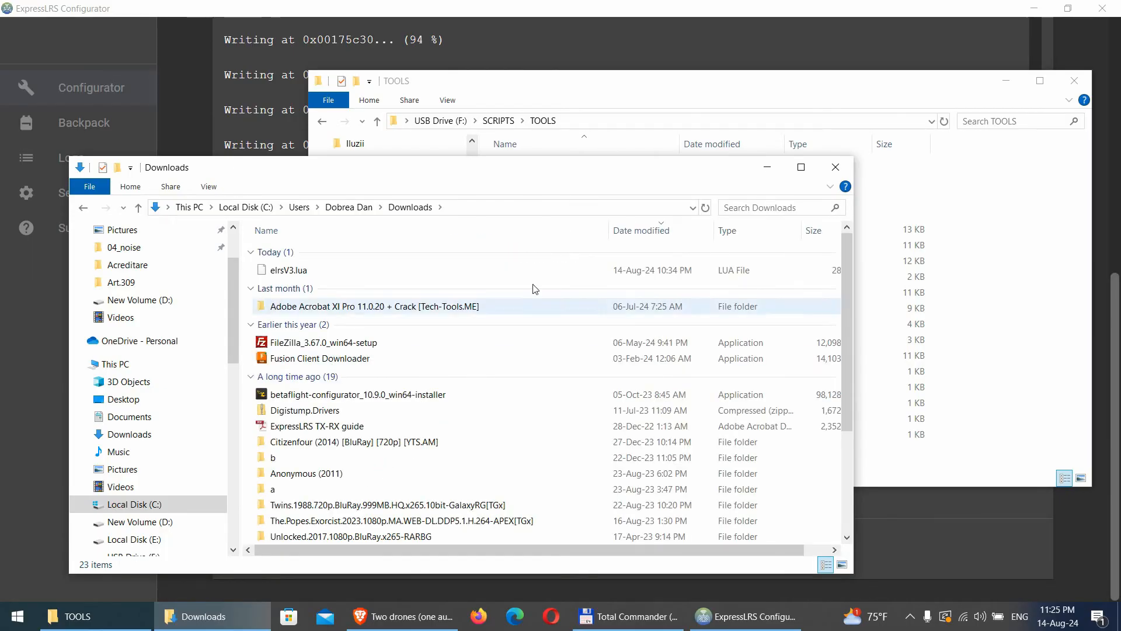
{"action": "left_click", "coordinate": [288, 275]}
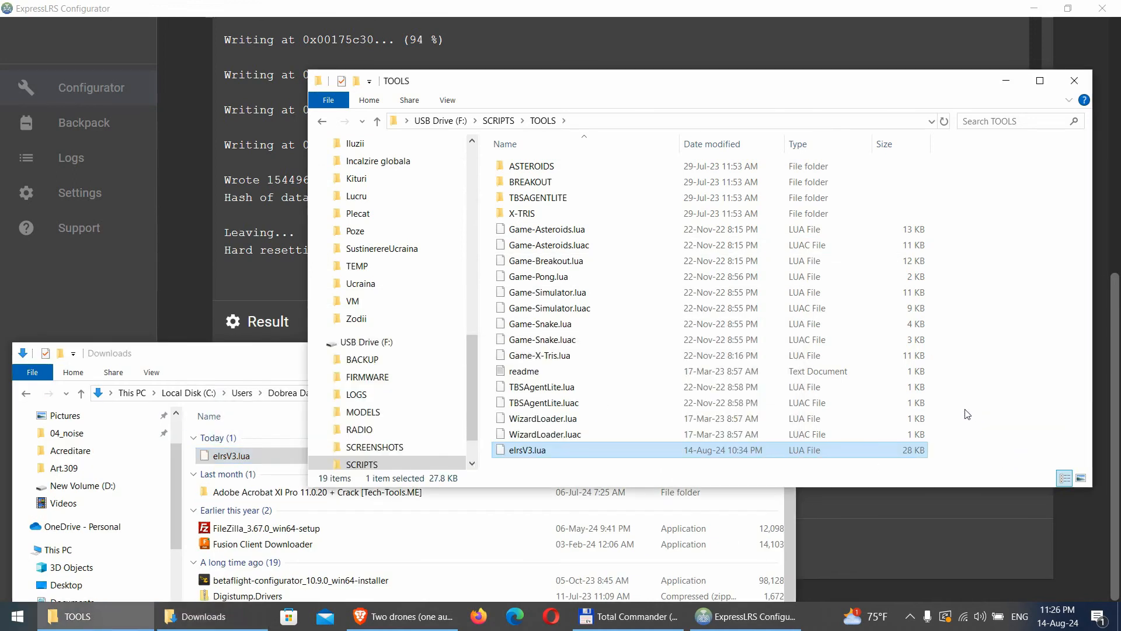
{"action": "mouse_move", "coordinate": [1067, 187]}
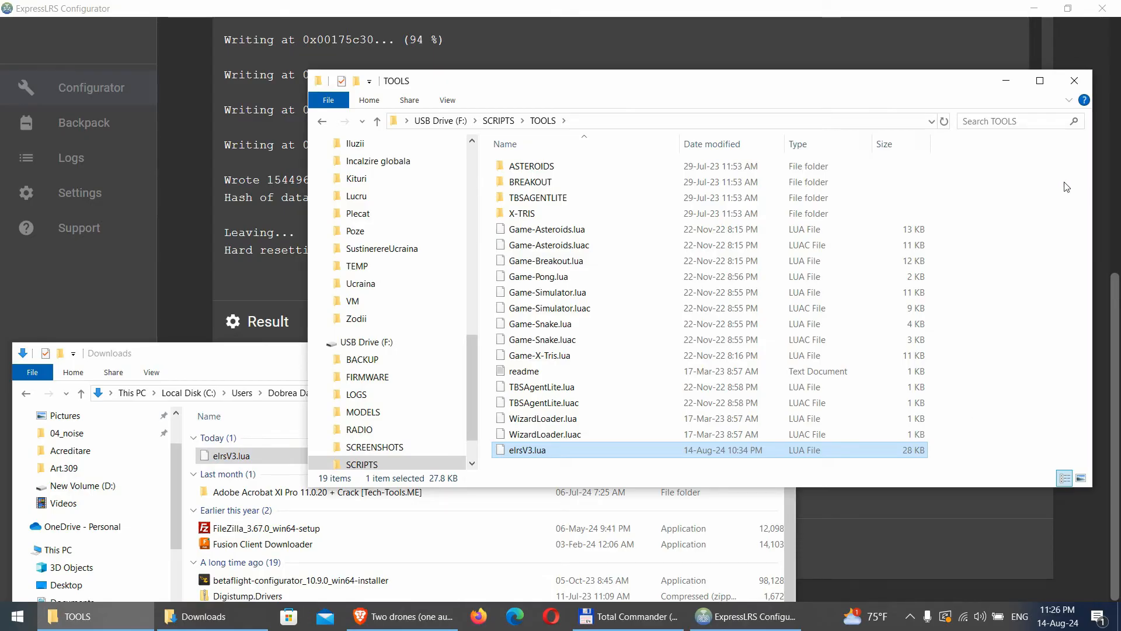